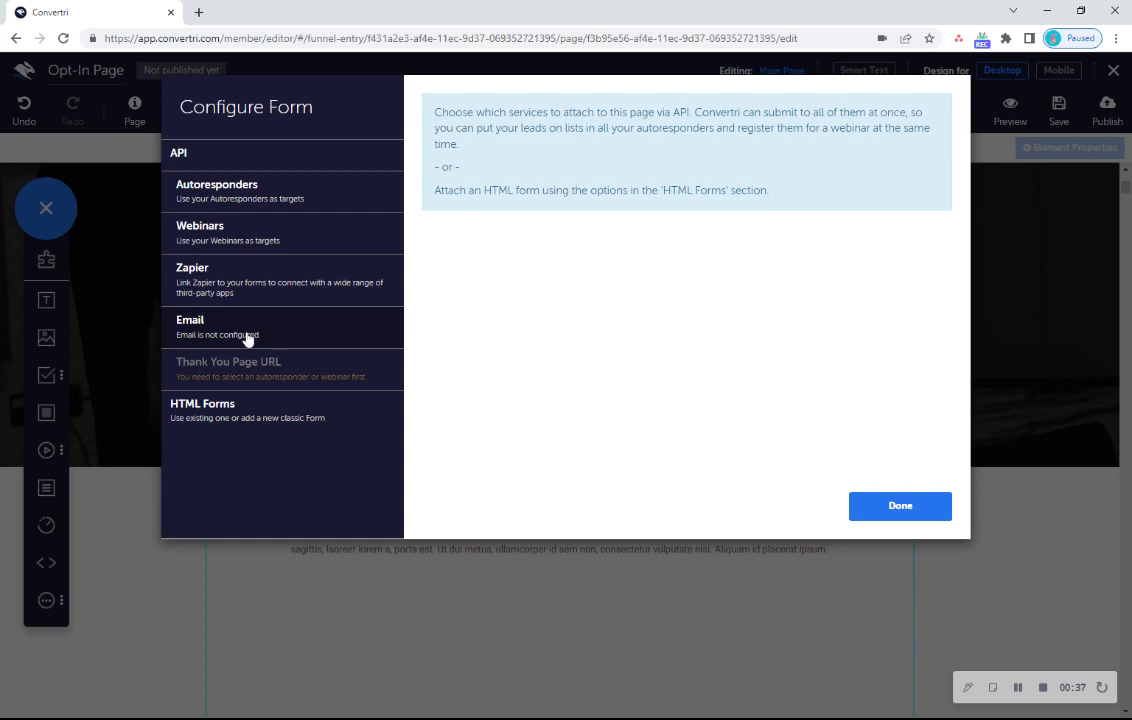
Switch on Email notifications and enter the notification email address.
click(190, 327)
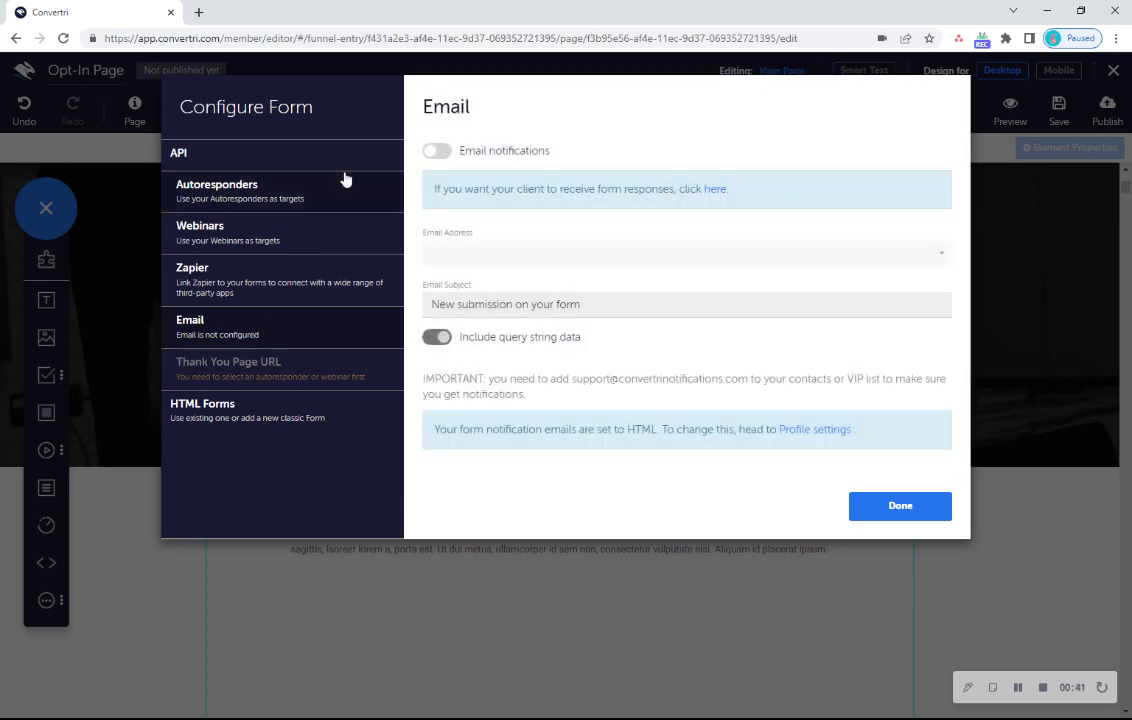
click(438, 150)
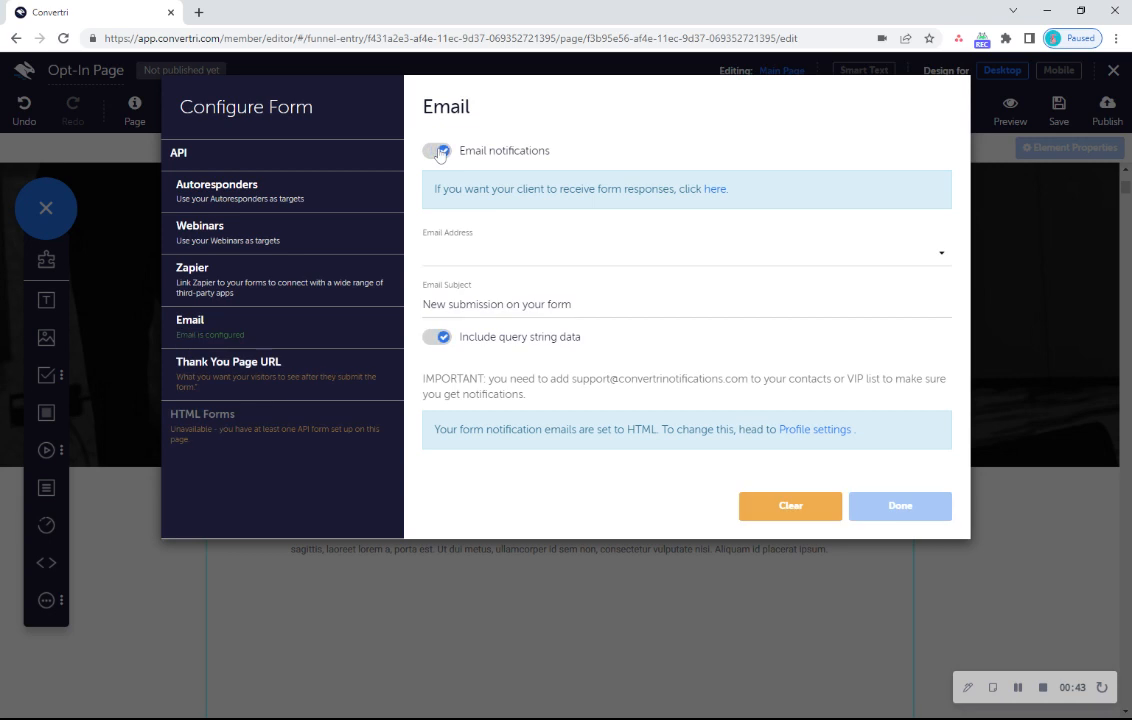
click(439, 150)
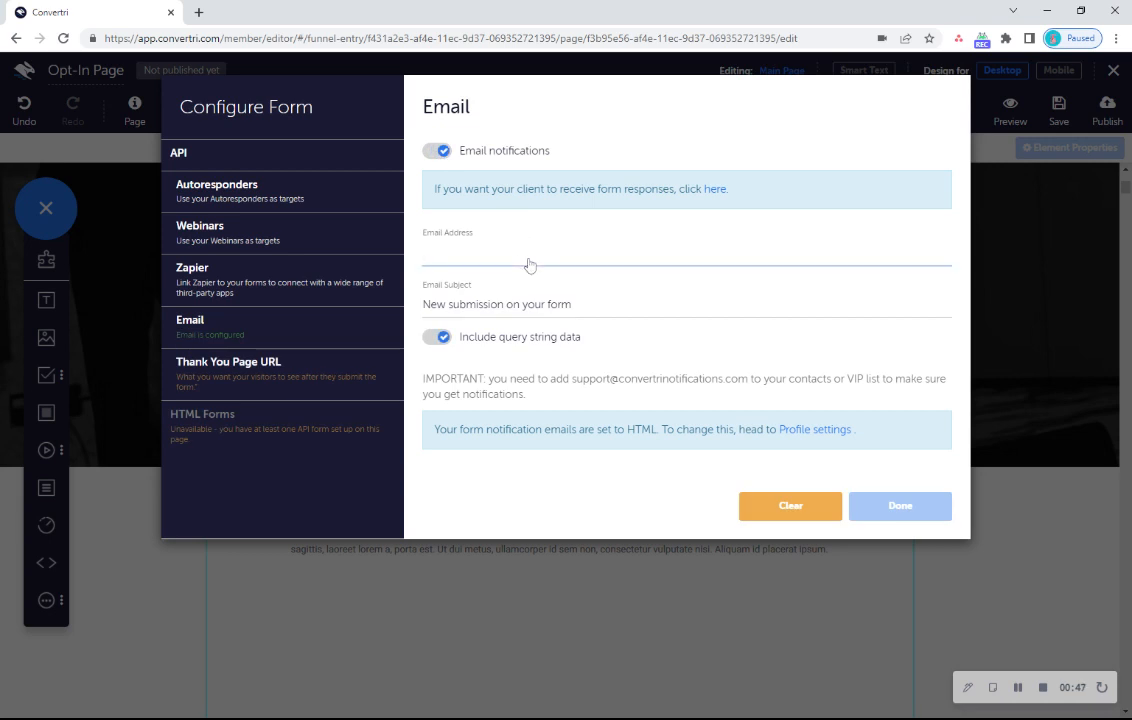
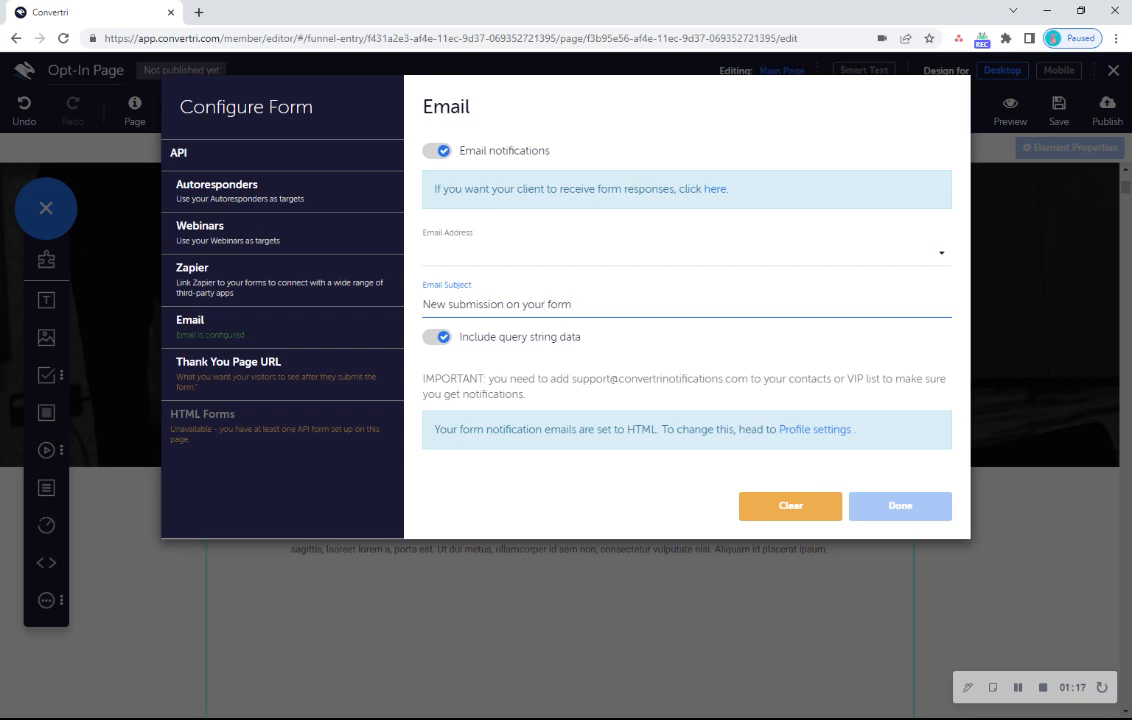
mouse_move(235, 384)
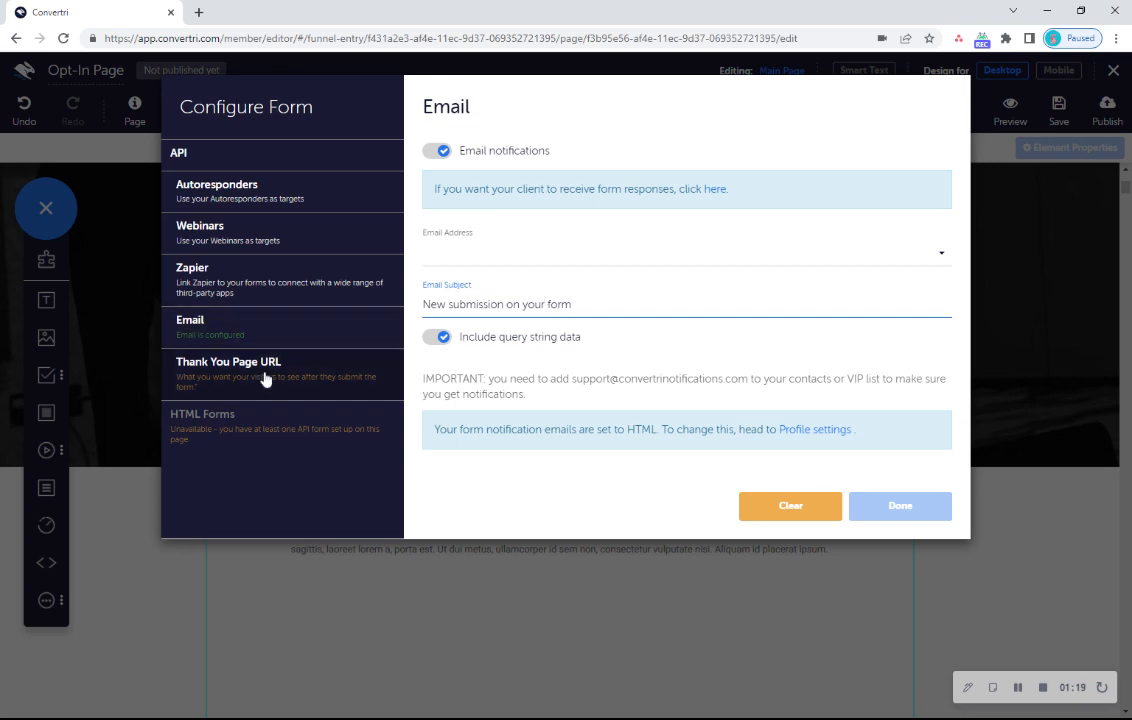
click(228, 361)
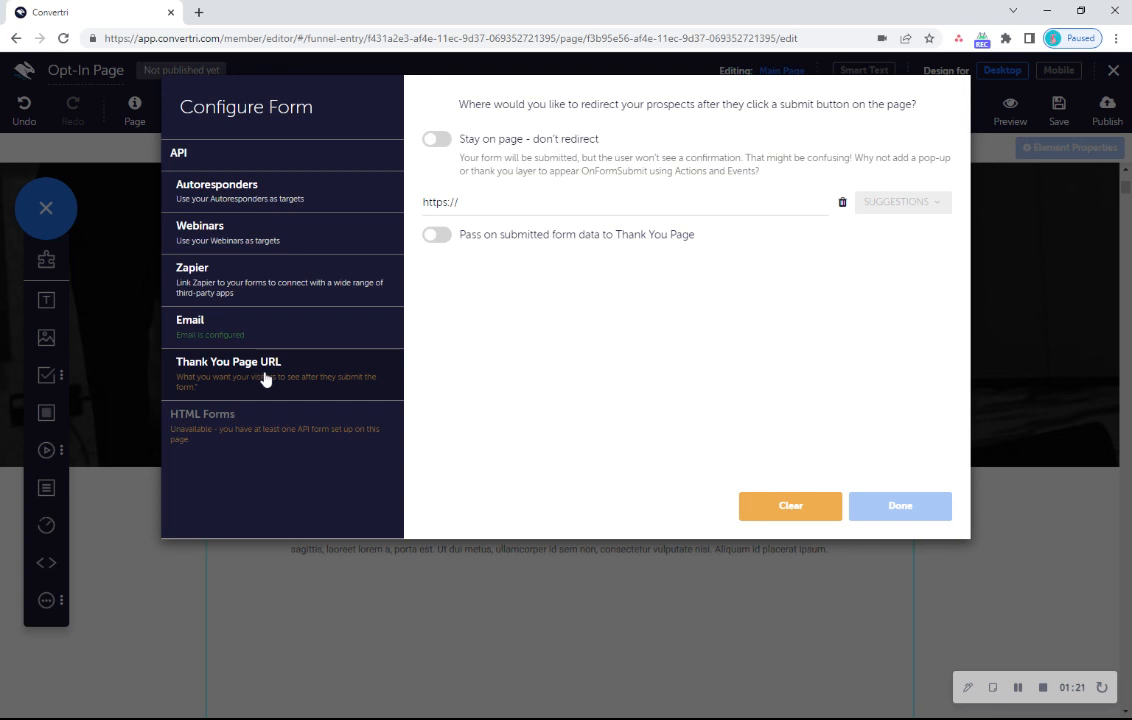
mouse_move(267, 379)
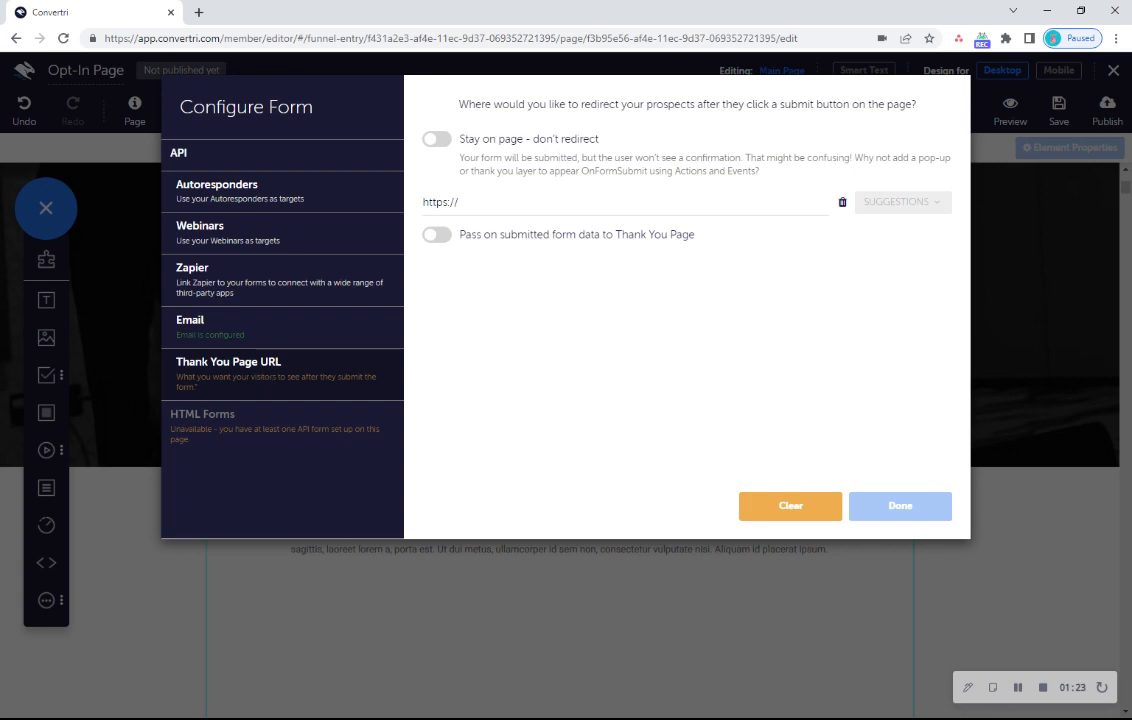
mouse_move(642, 306)
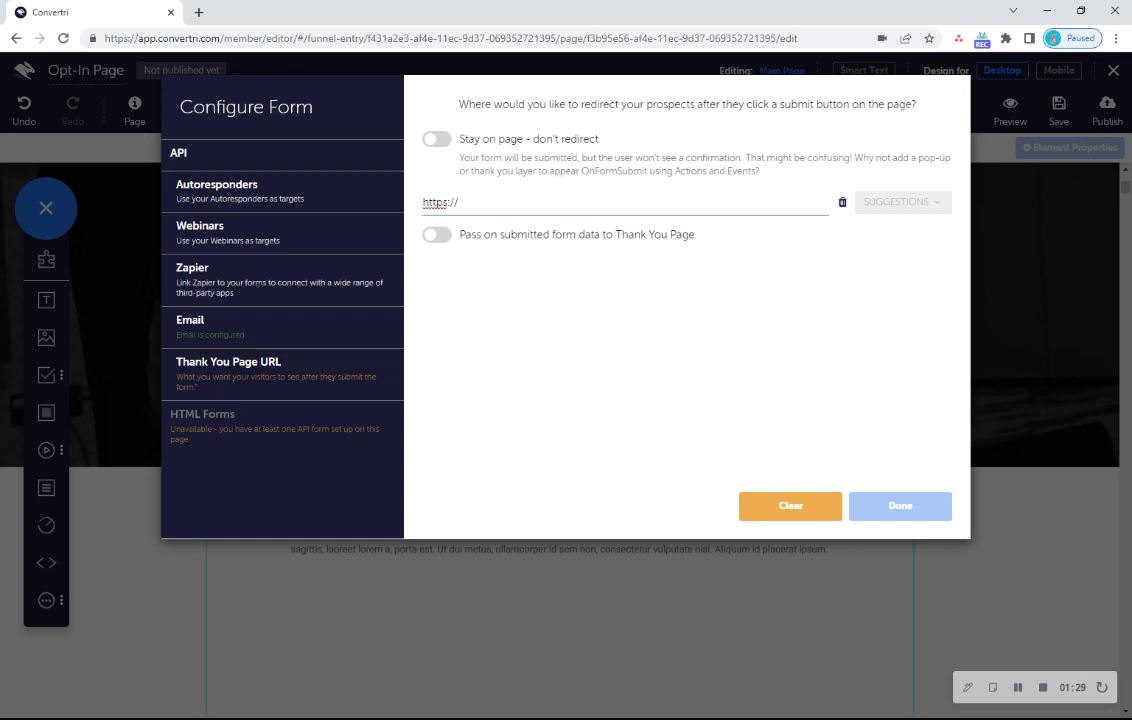
text(google.com)
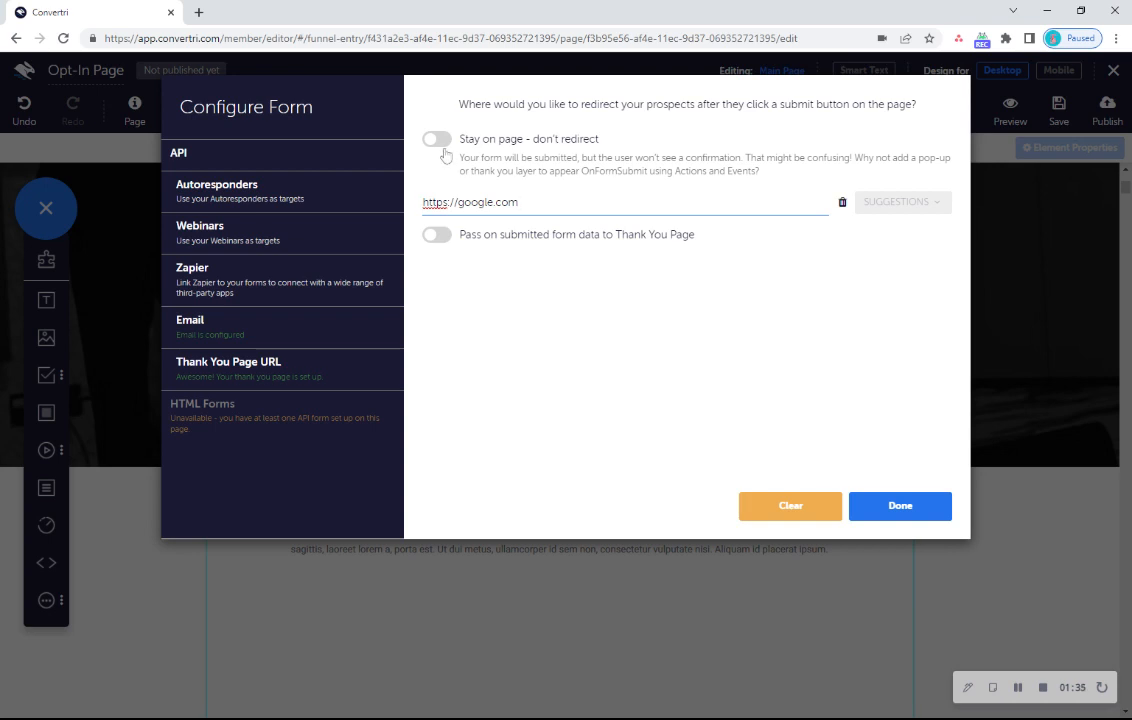
click(439, 139)
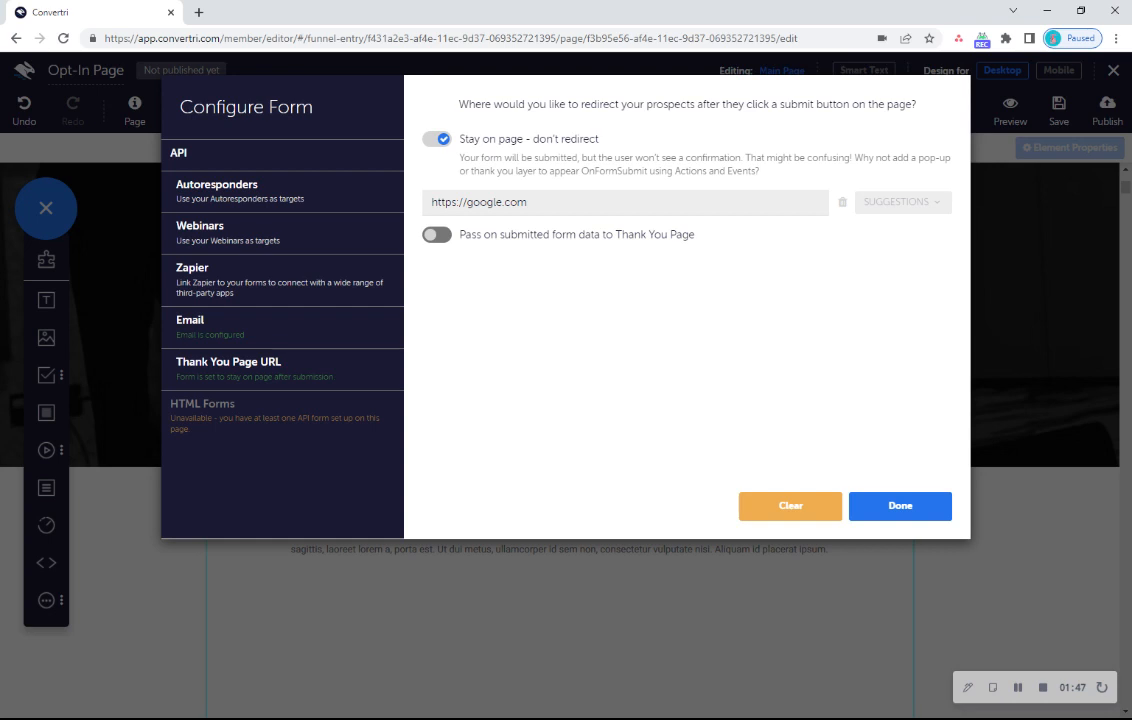
click(438, 138)
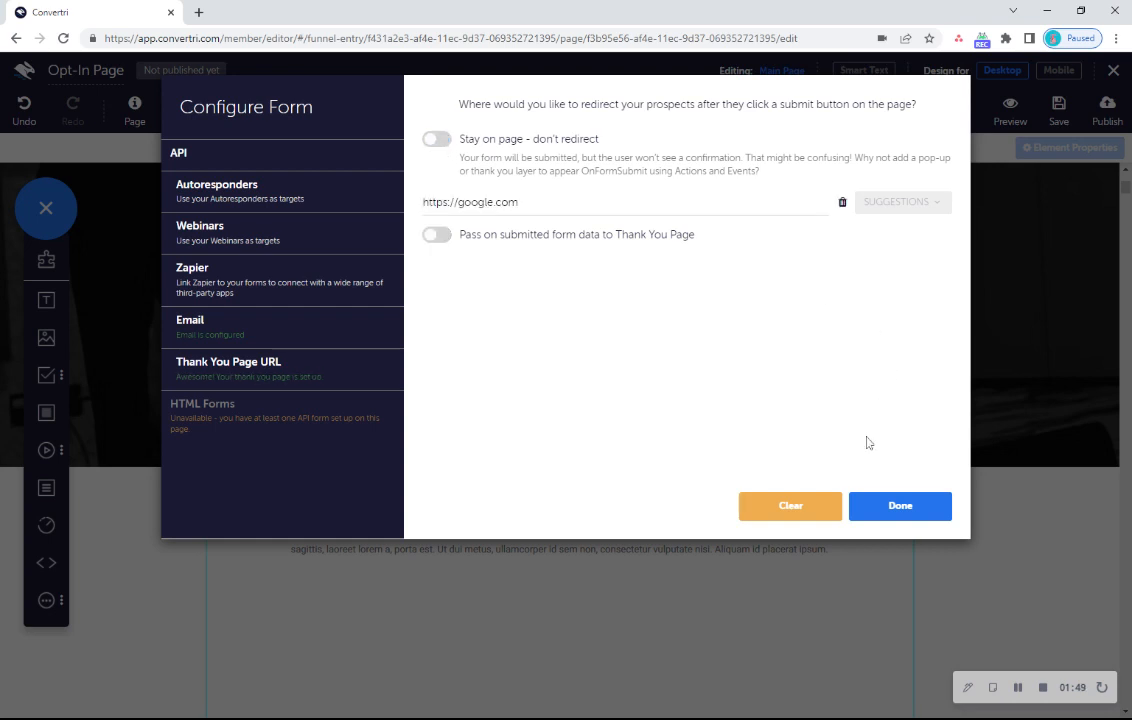
Close Configure Form with Done and show the form elements menu.
click(902, 505)
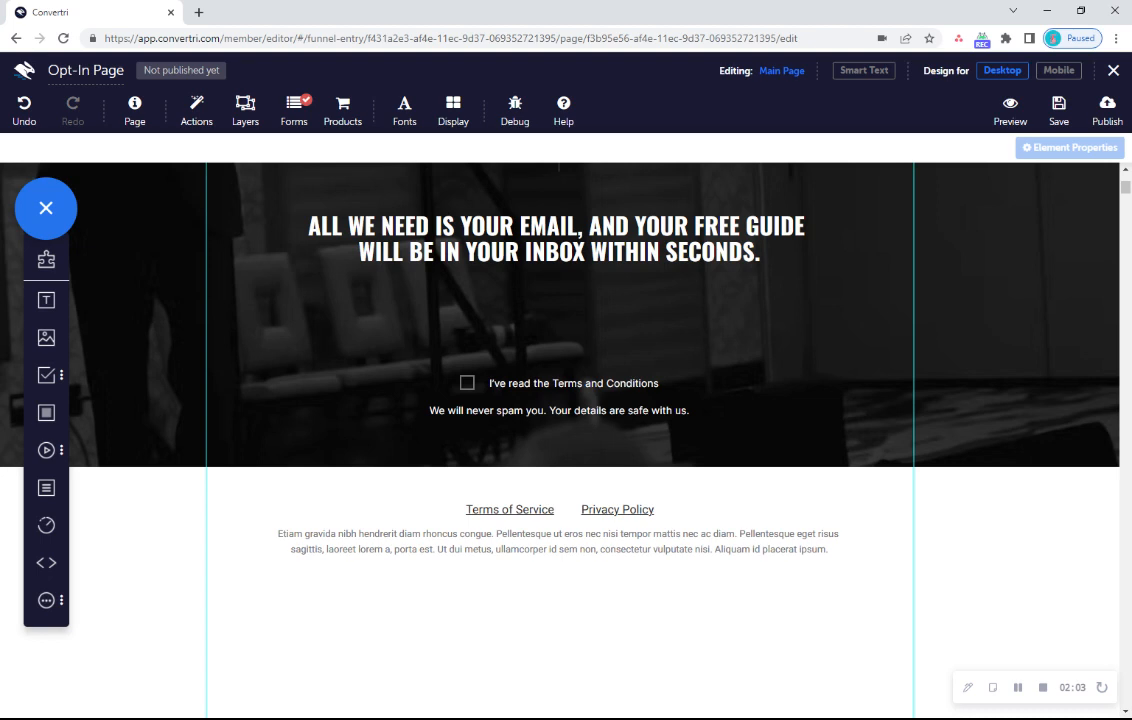
mouse_move(280, 455)
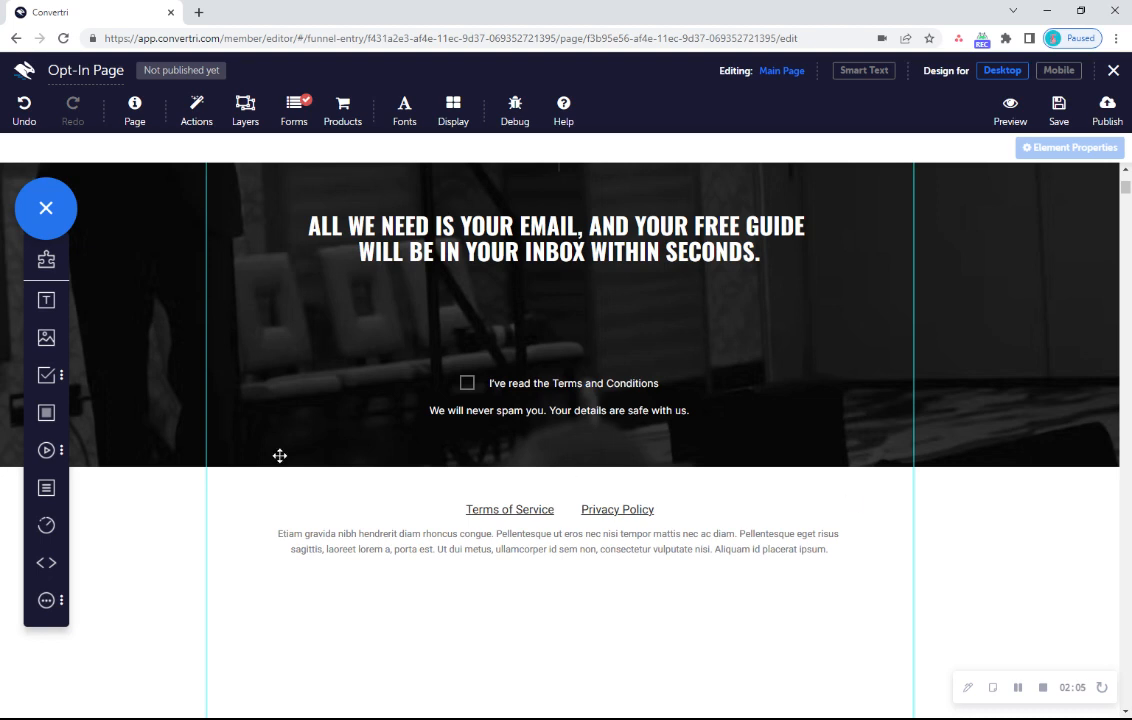
click(45, 376)
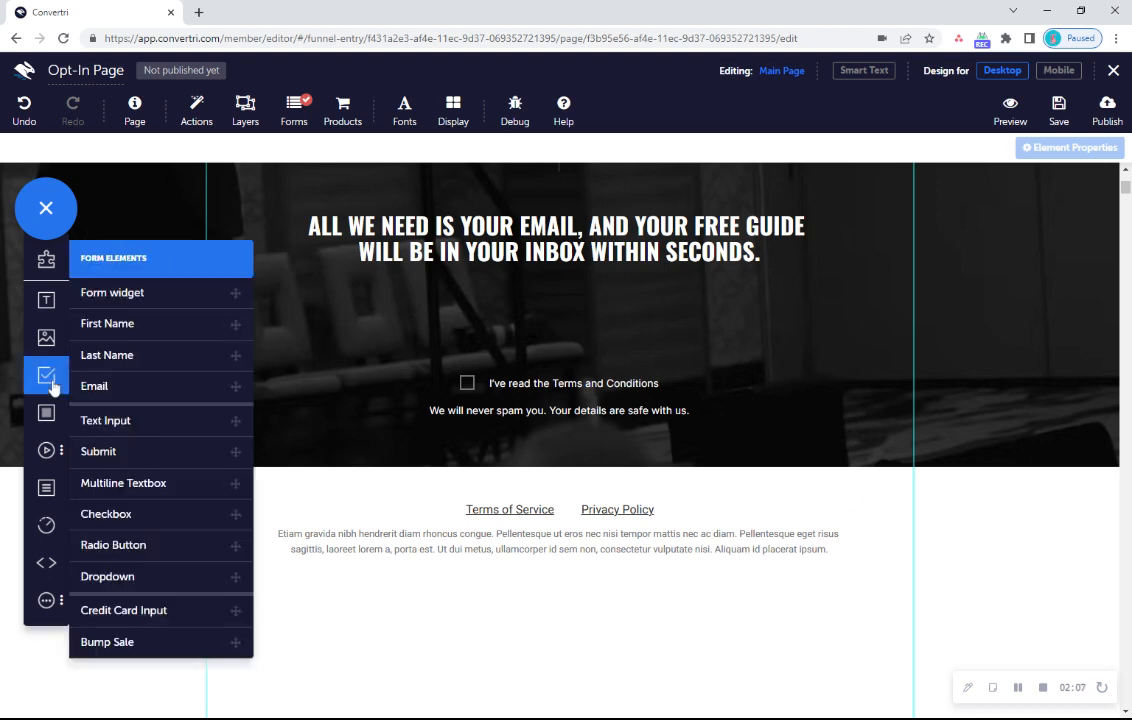
mouse_move(105, 428)
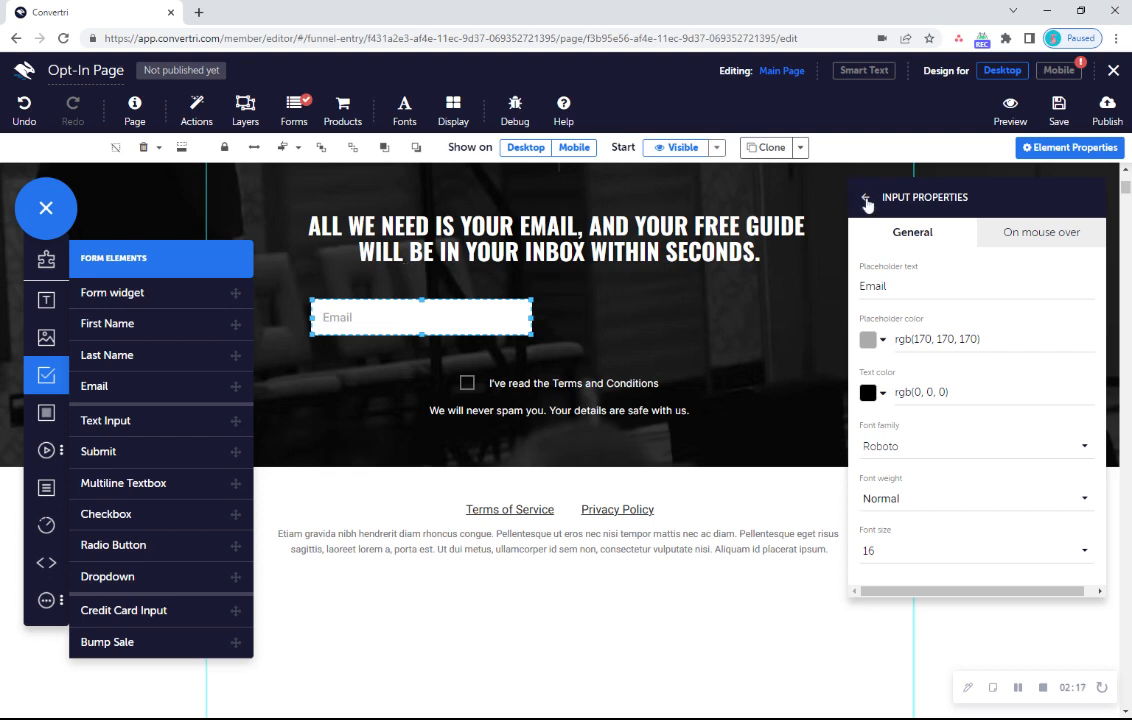
Open the Email input's Form Field Settings and review its field type options.
click(866, 200)
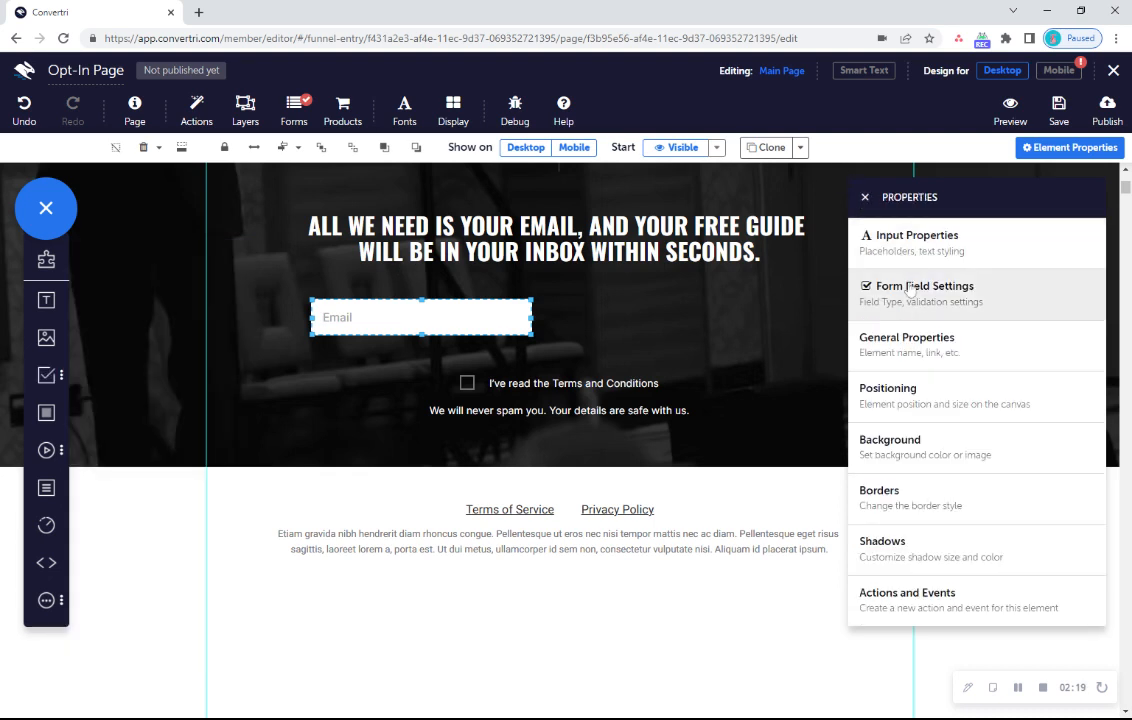
click(920, 286)
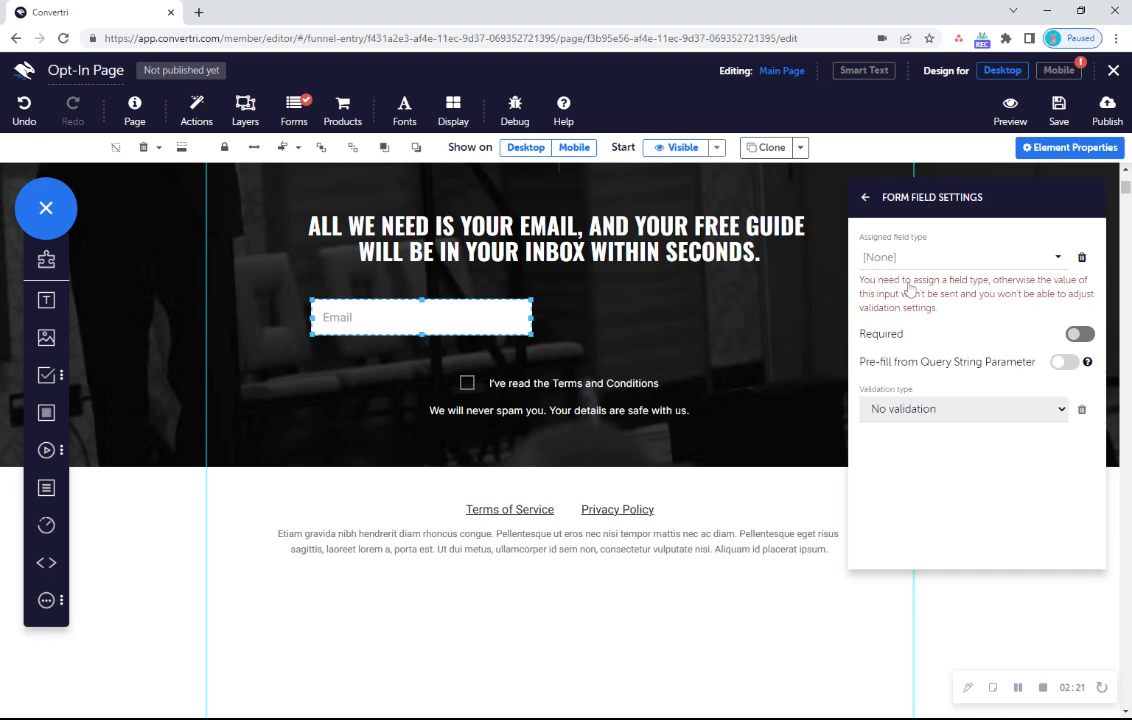
mouse_move(910, 289)
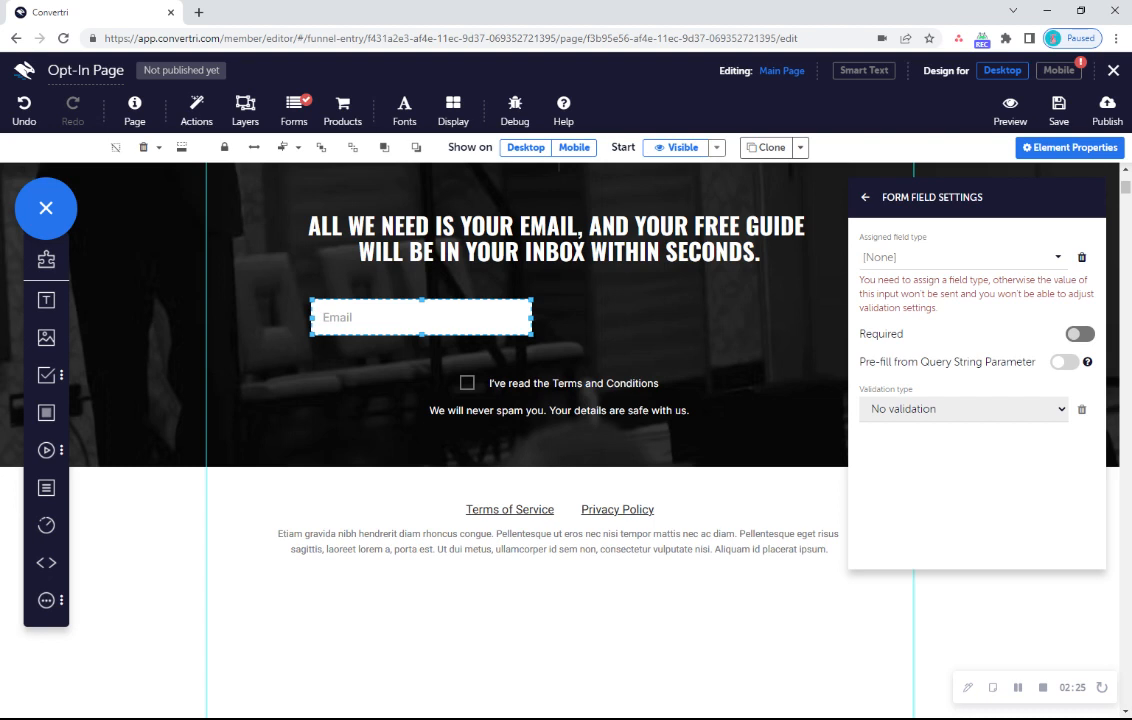
click(960, 257)
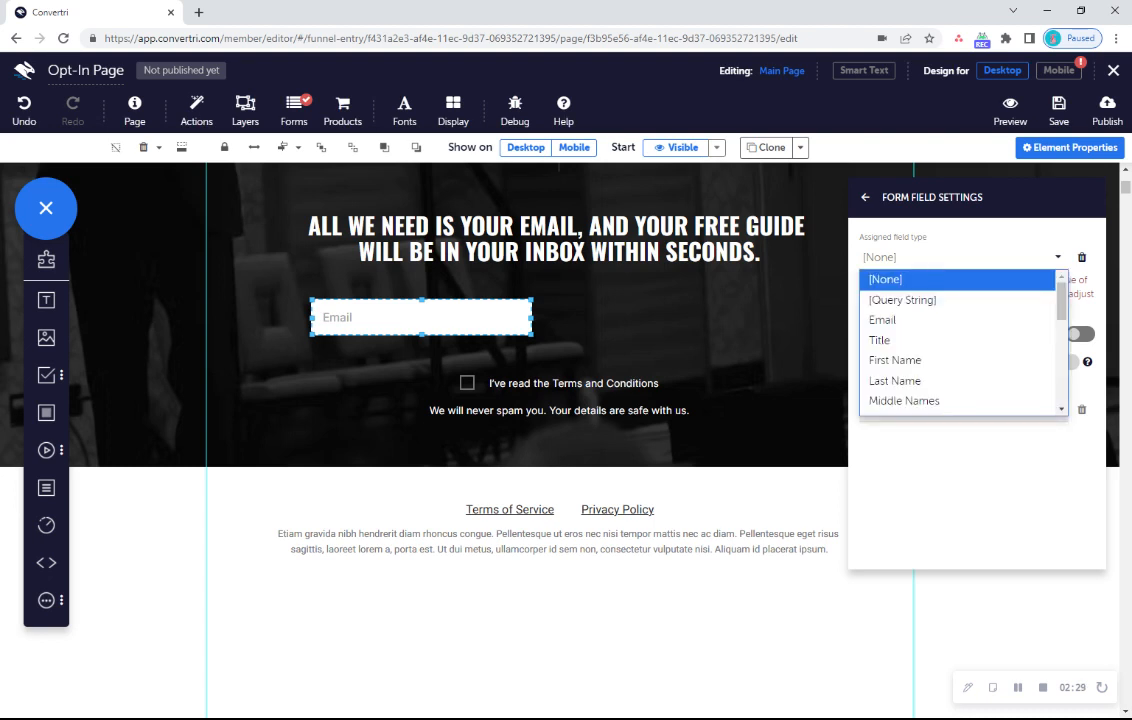
mouse_move(895, 320)
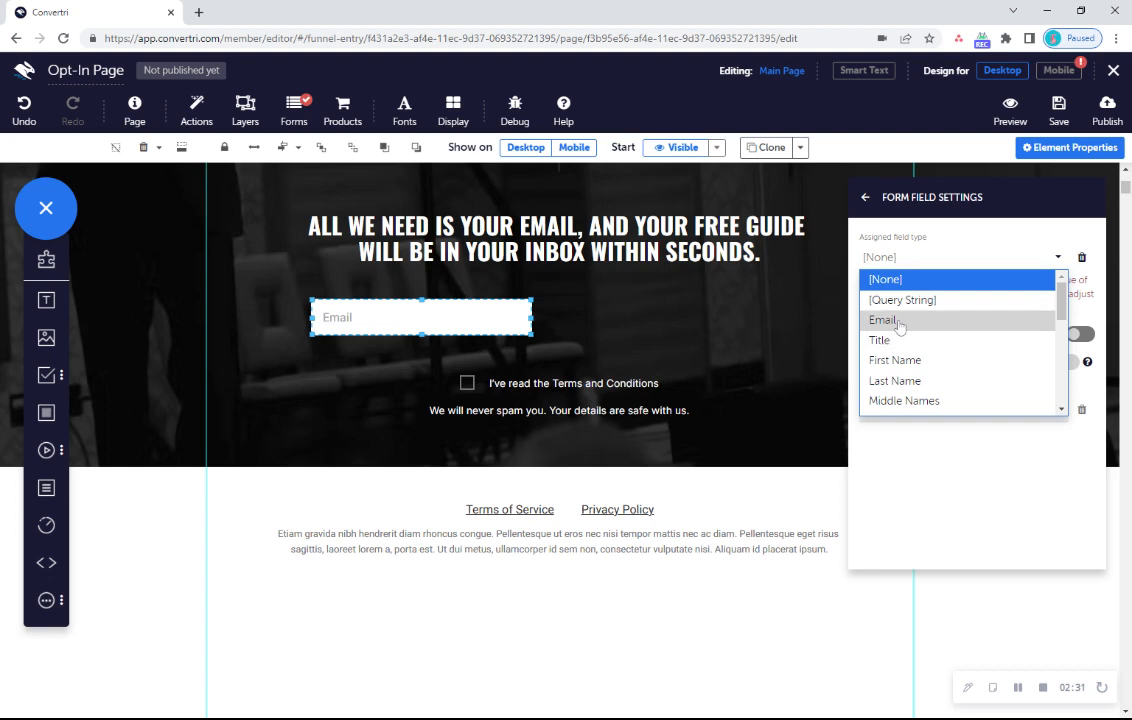
click(880, 320)
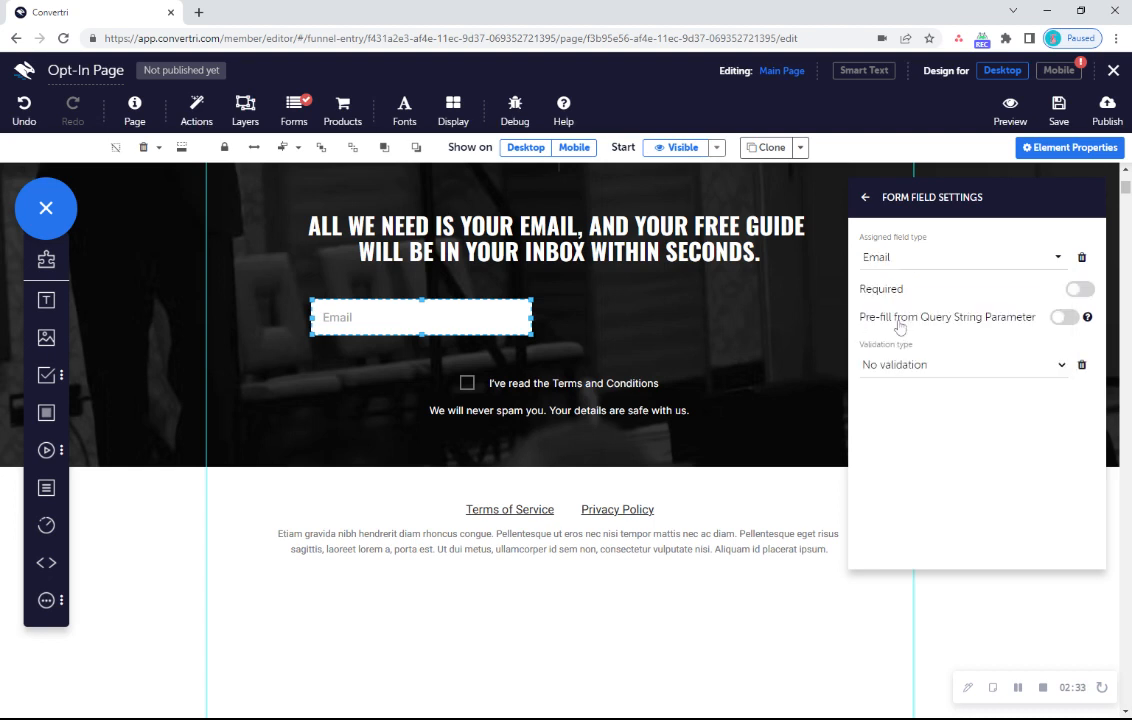
mouse_move(900, 328)
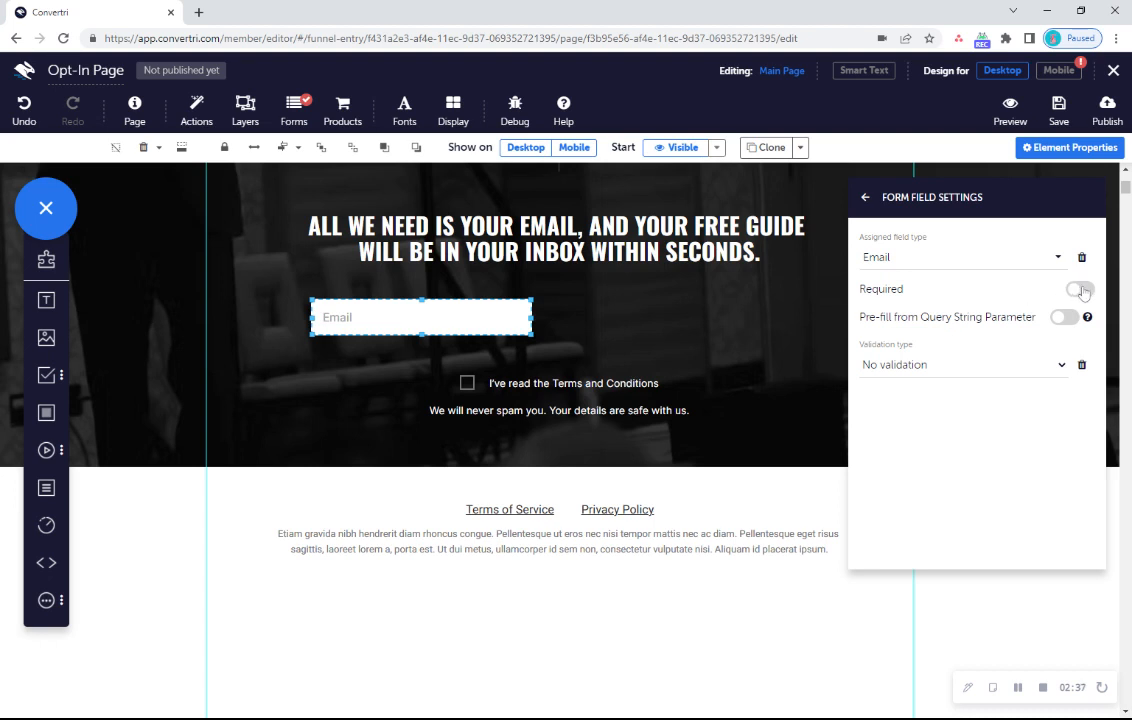
Mark the email field required and set its validation type to E-mail address.
click(1082, 289)
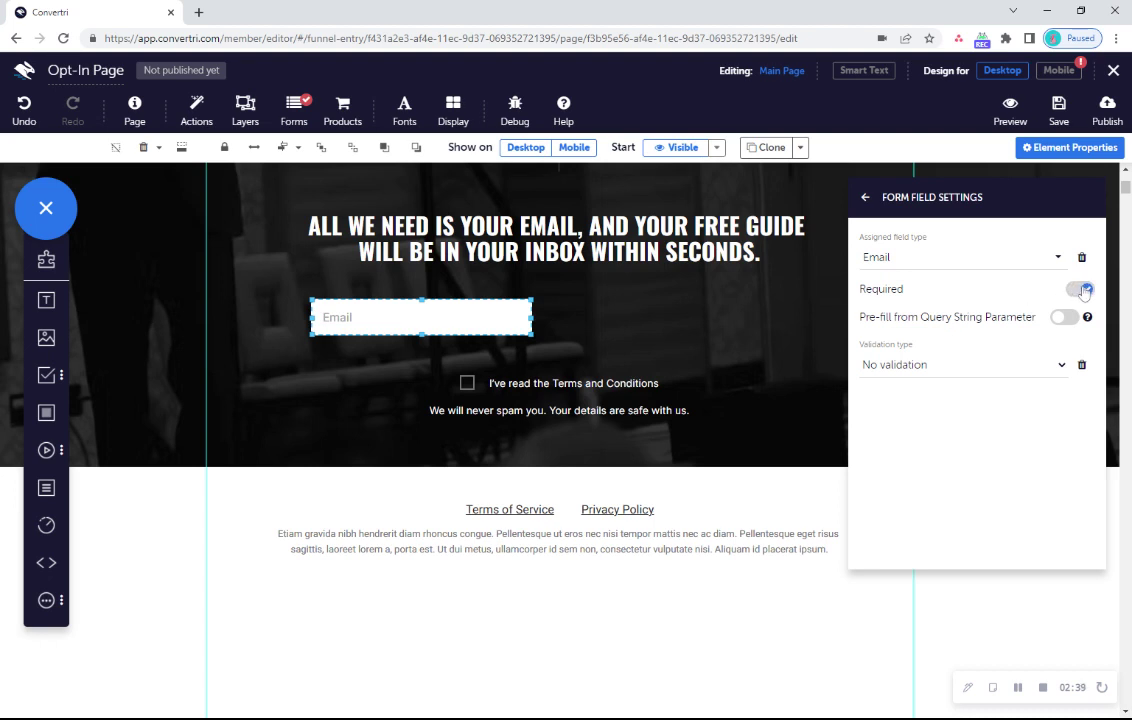
click(1080, 289)
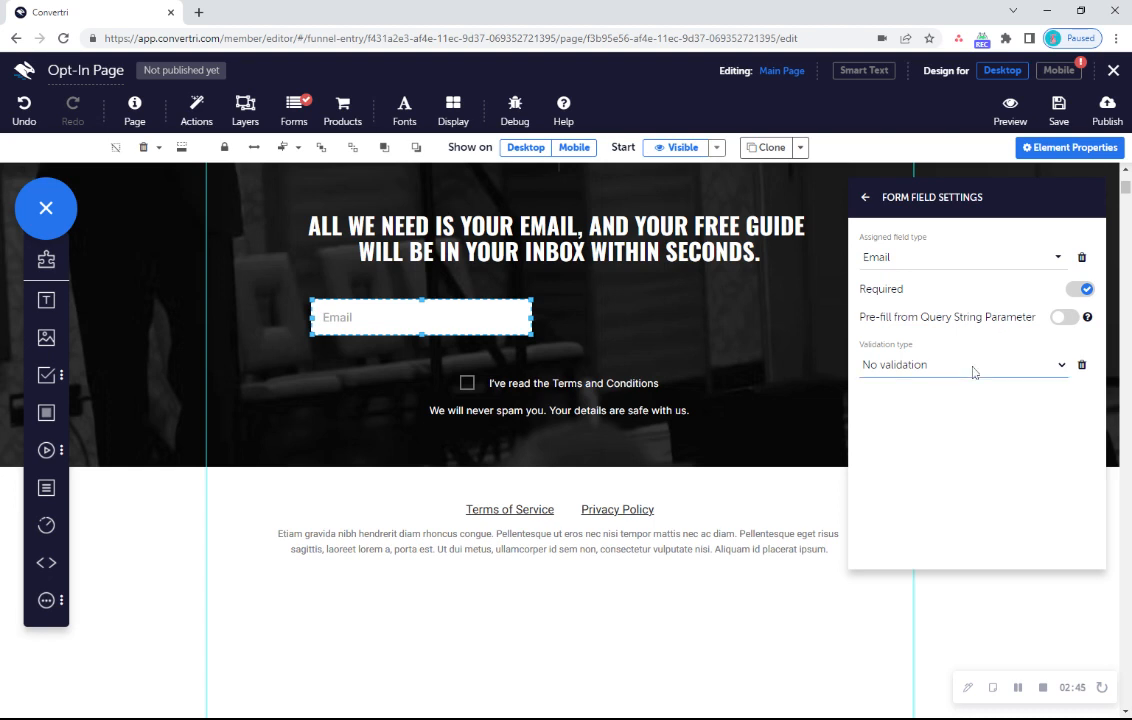
click(962, 364)
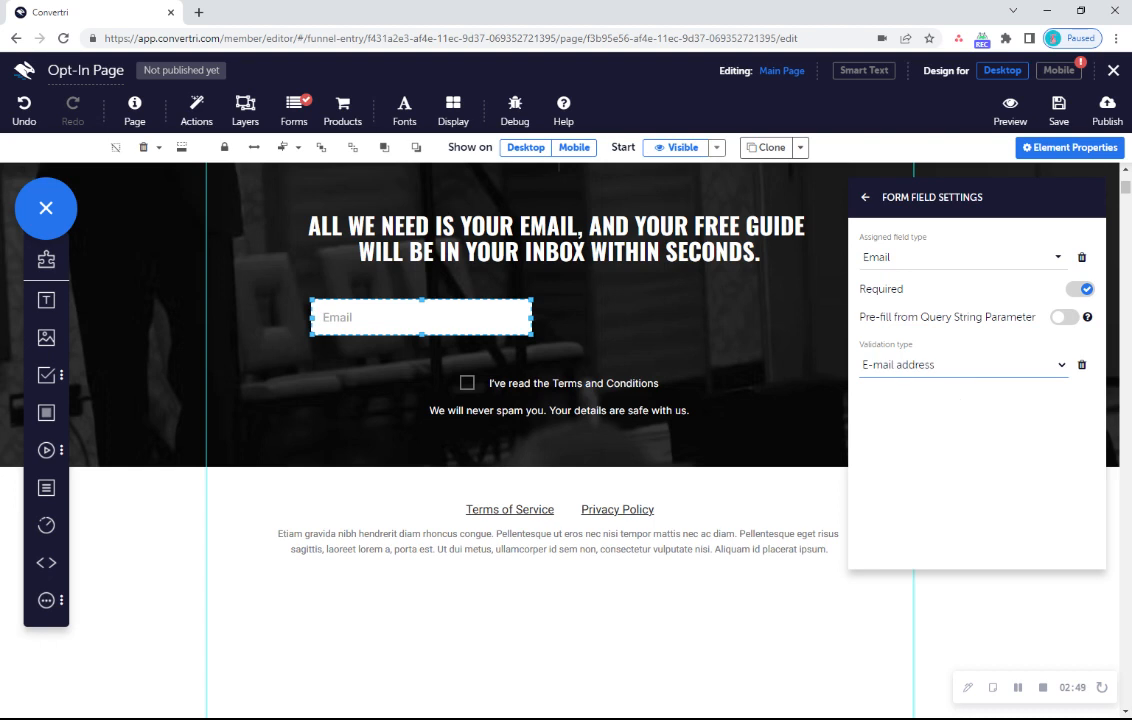
click(865, 197)
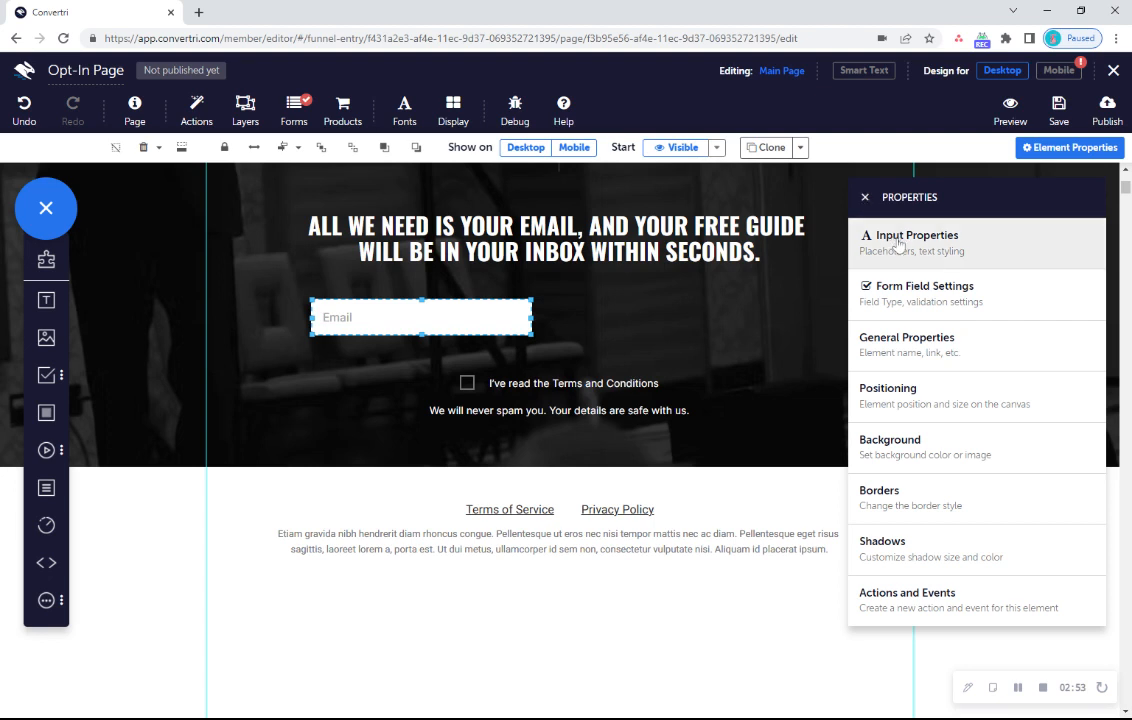
In Input Properties, replace the email placeholder with 'enter your email'.
click(916, 235)
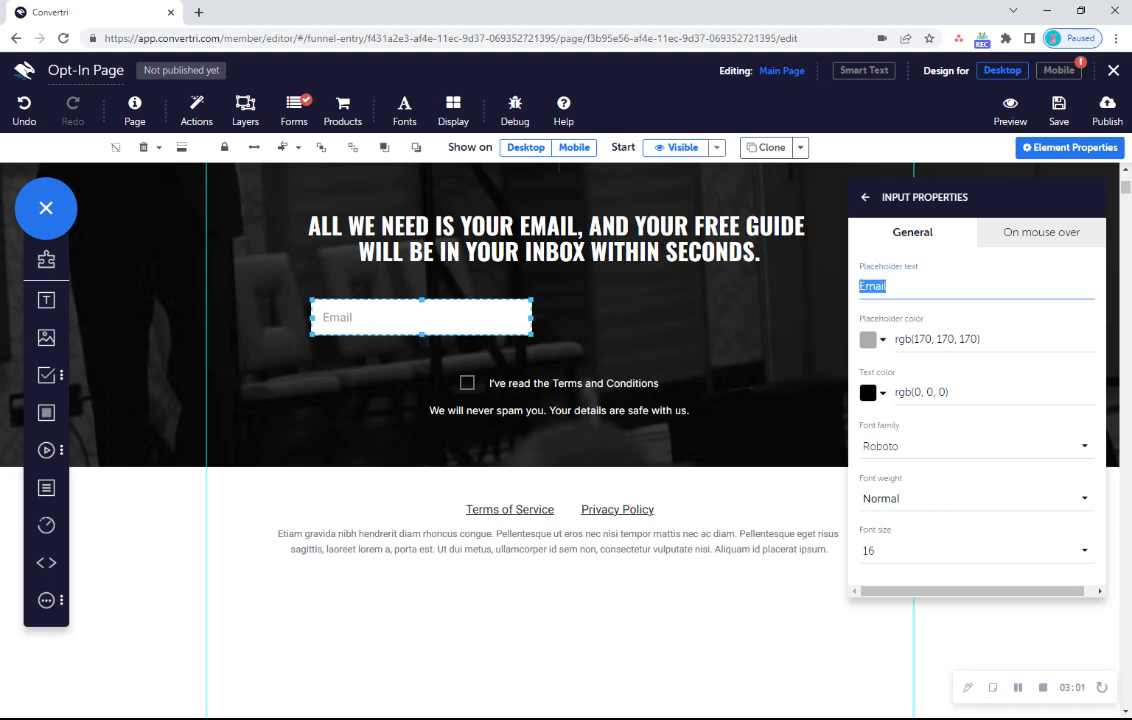
text(enter your email)
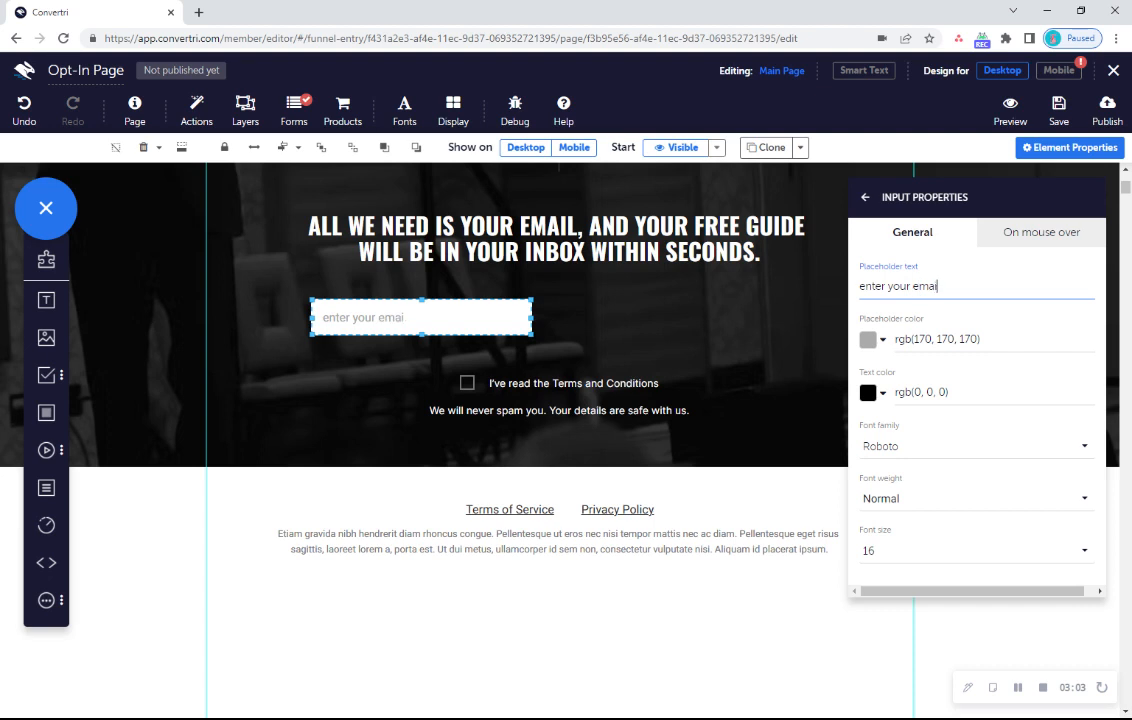
text(l)
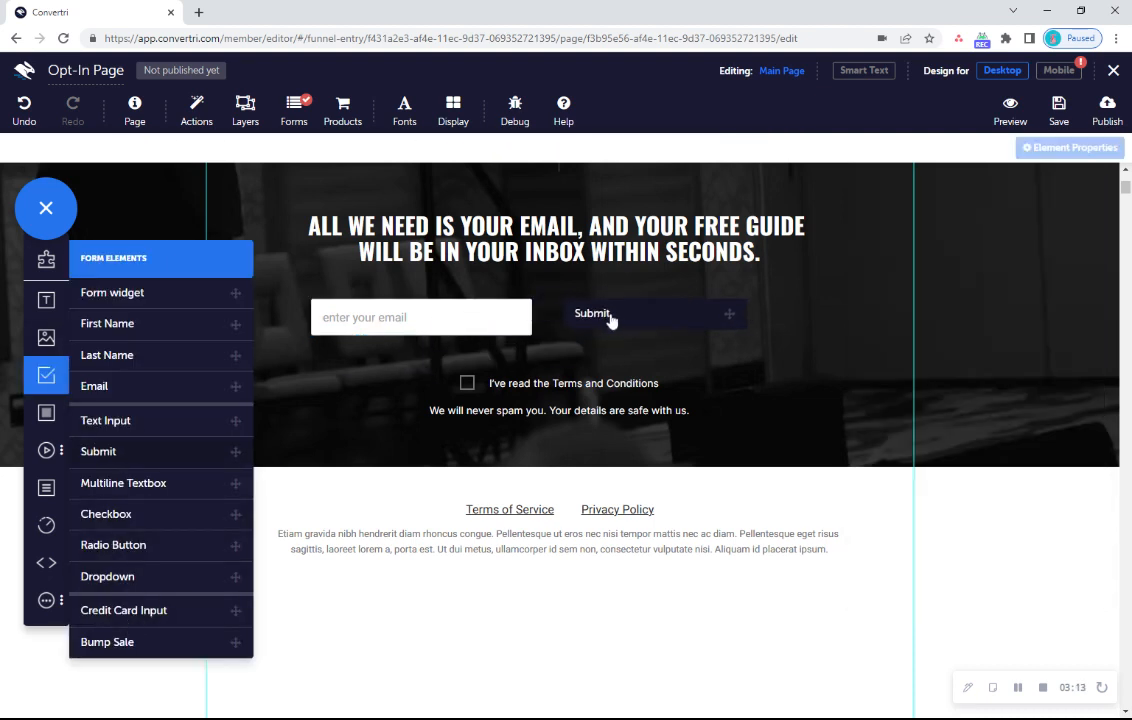
Place a Submit element beside the email input on the canvas.
click(607, 316)
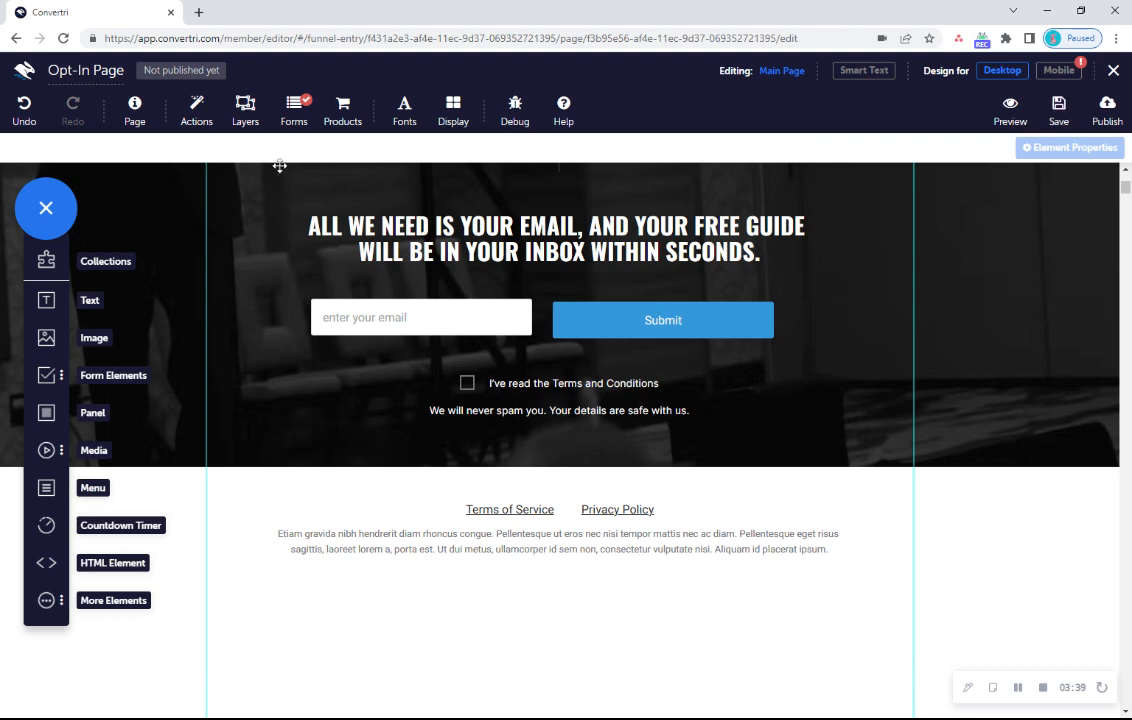
mouse_move(432, 386)
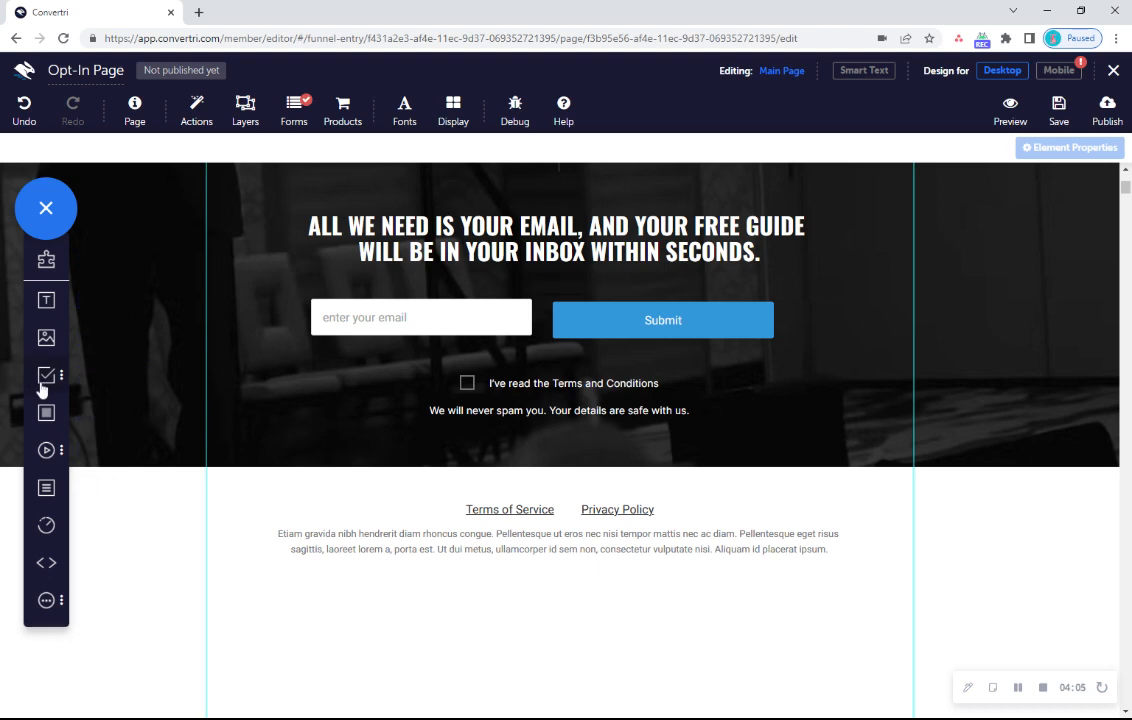
Check the new input's Form Field Settings, then set its placeholder to 'favourite colour'.
click(44, 377)
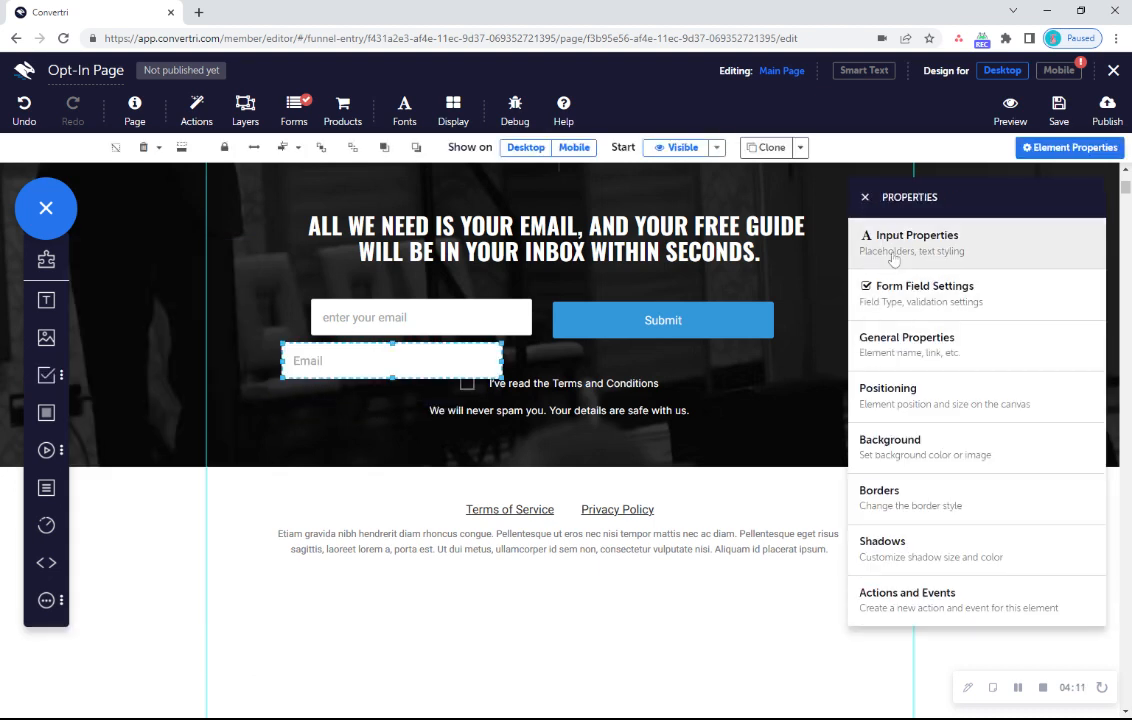
click(922, 293)
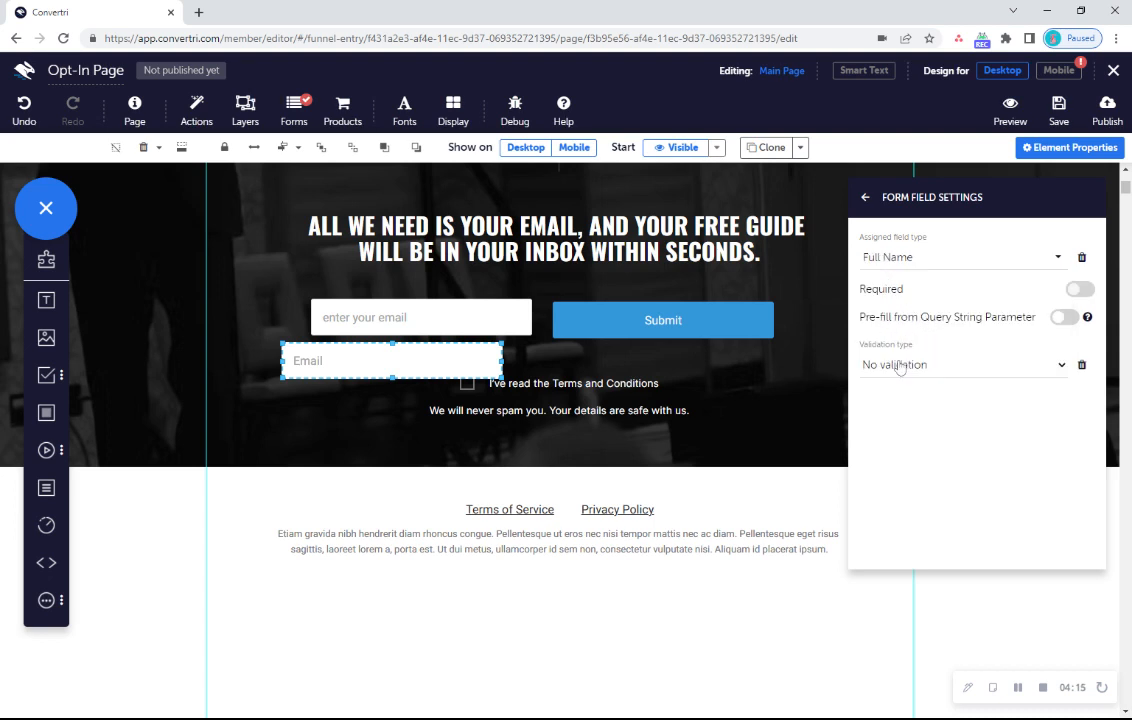
click(865, 197)
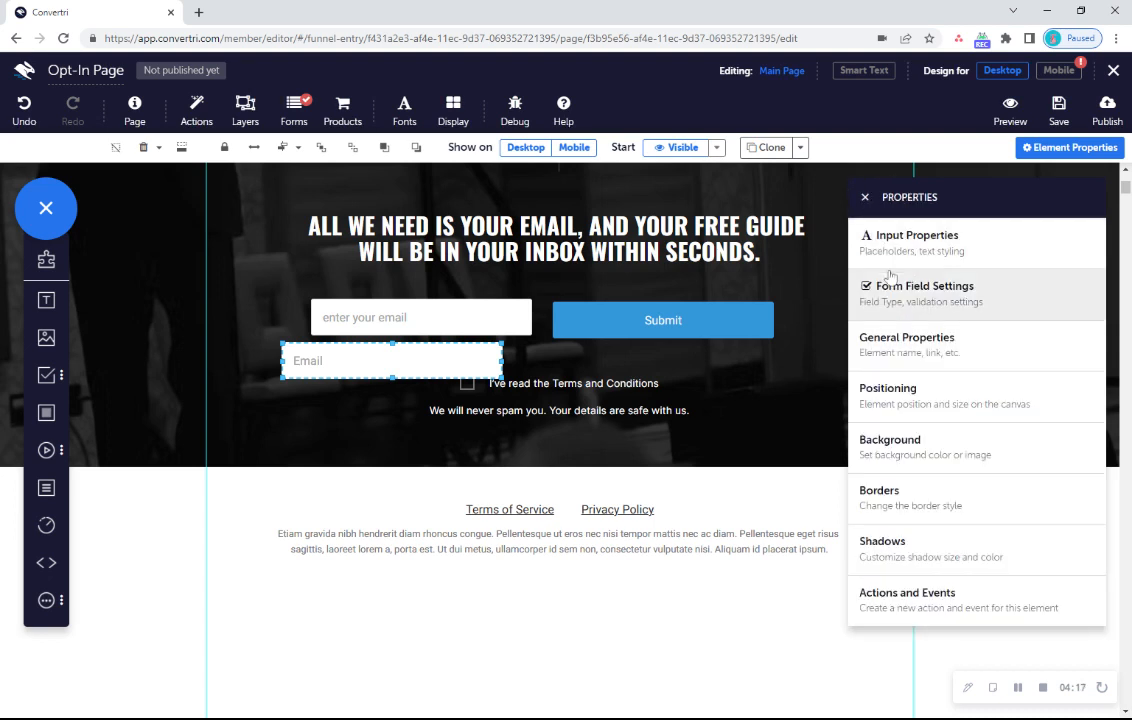
click(916, 234)
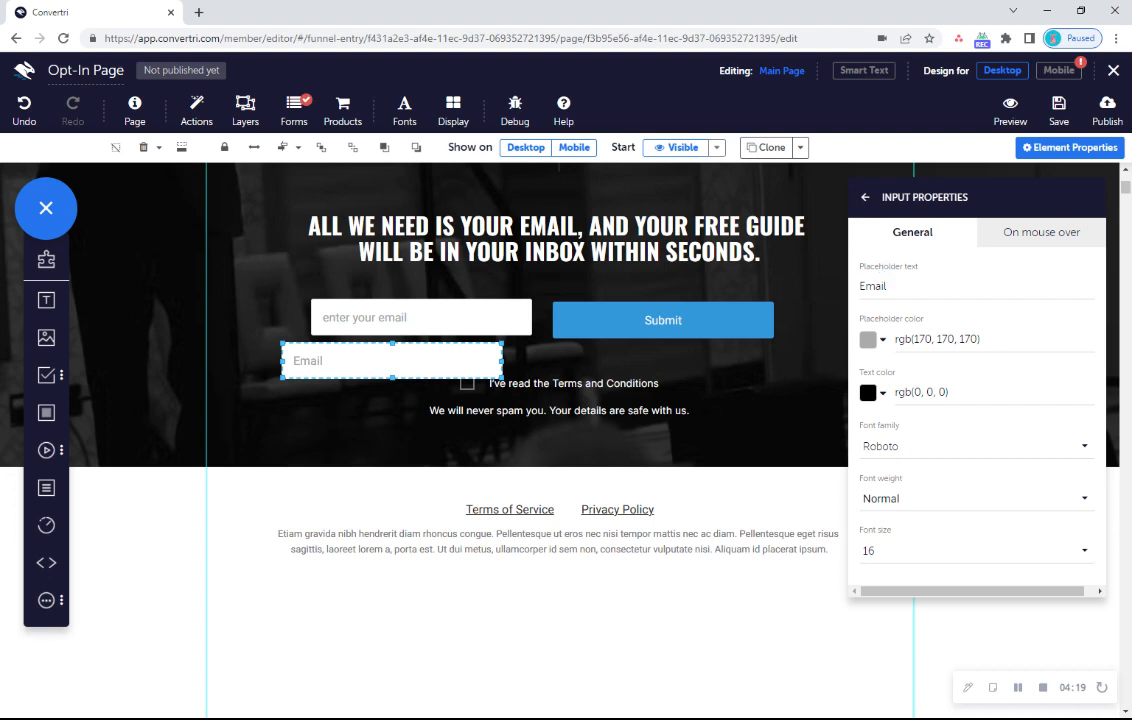
text(favourite colour)
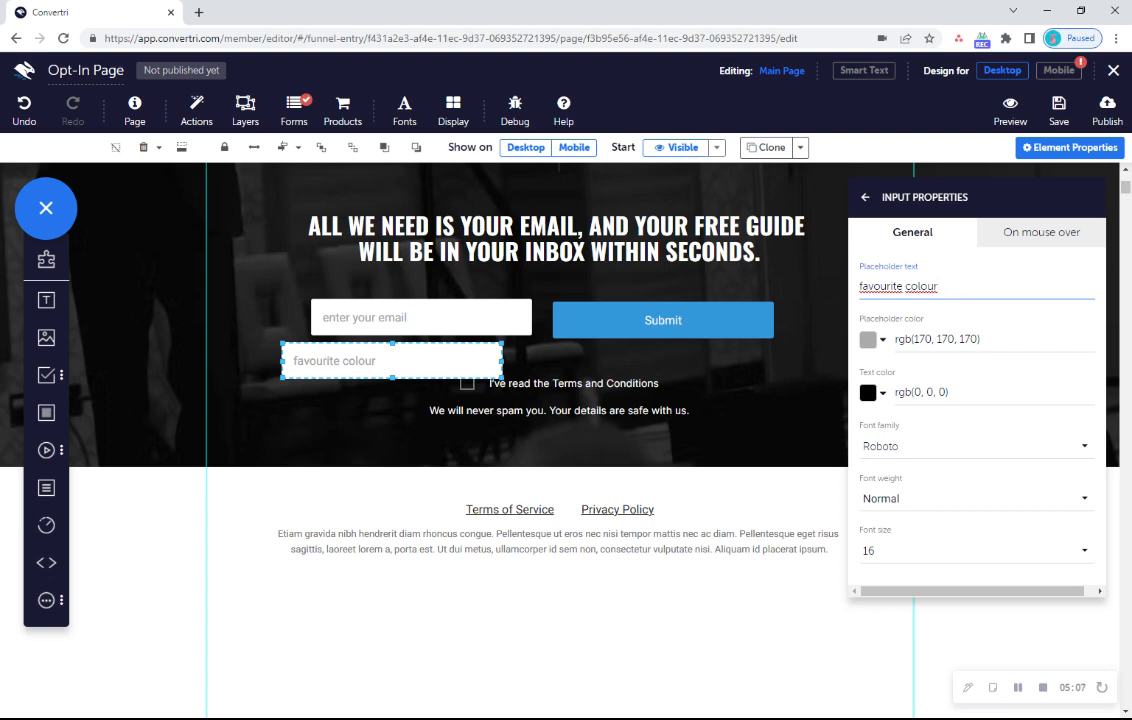
mouse_move(380, 148)
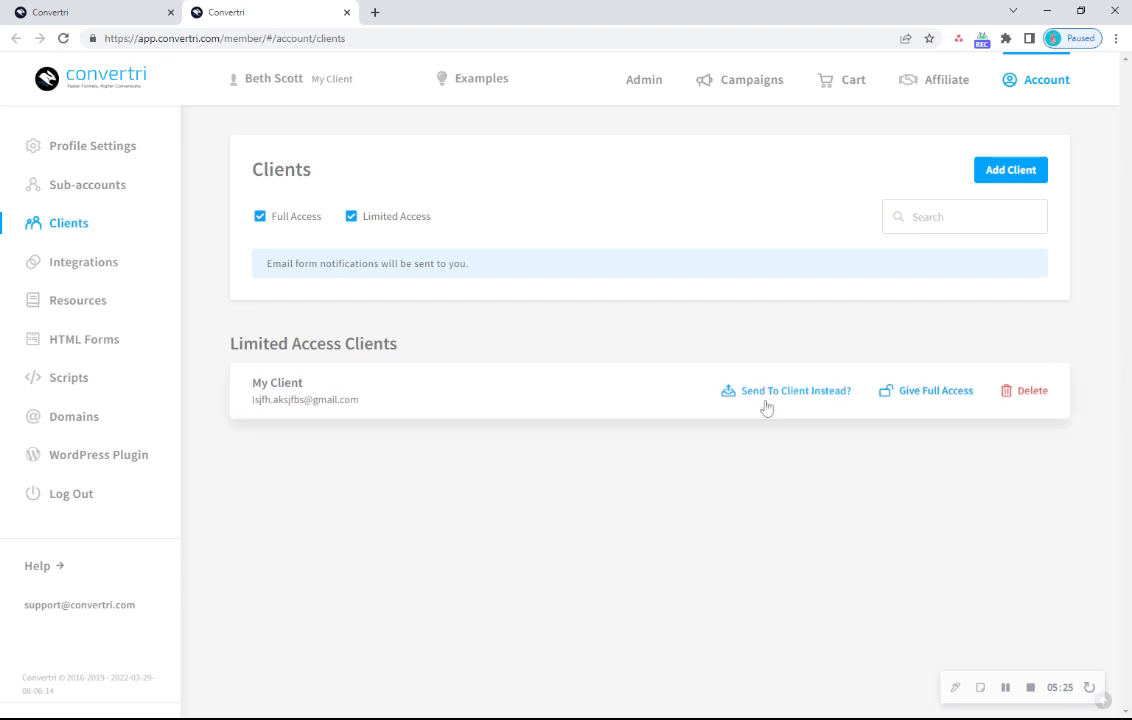
click(794, 390)
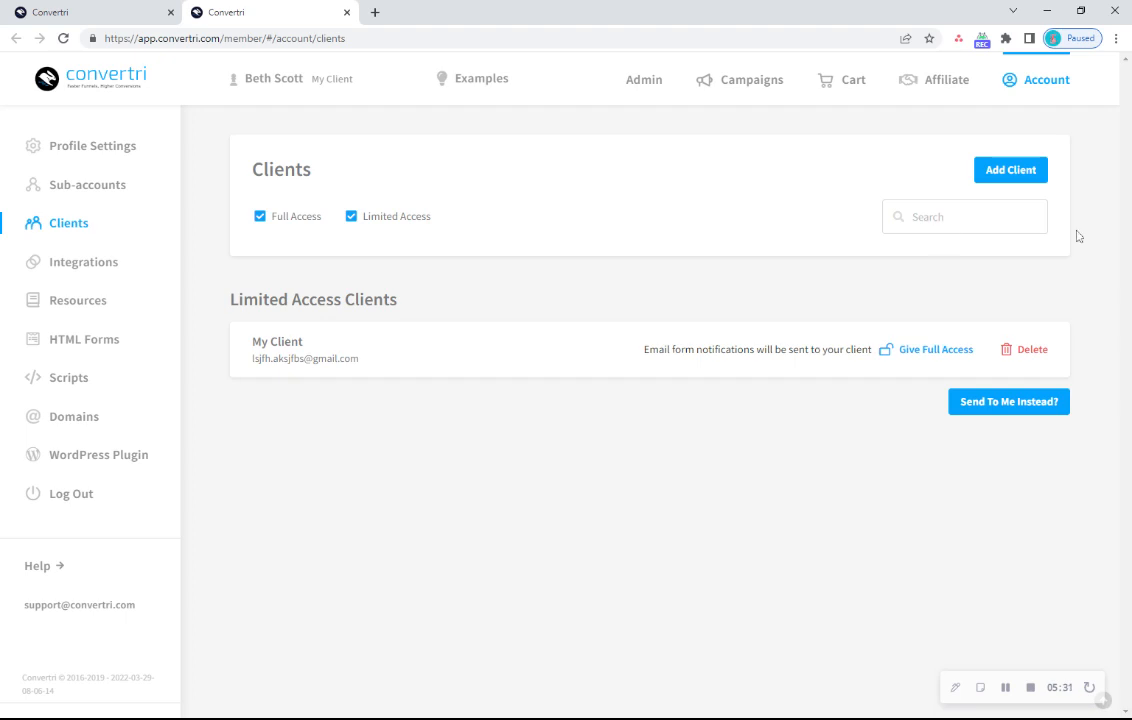
click(1008, 401)
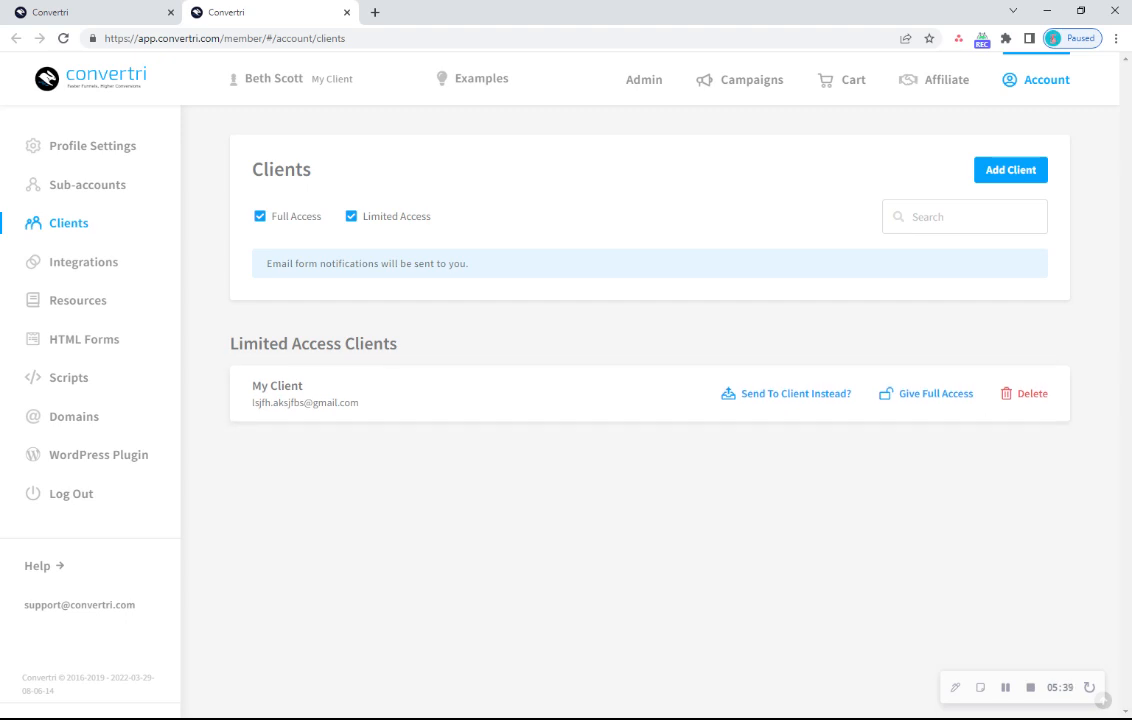
mouse_move(828, 288)
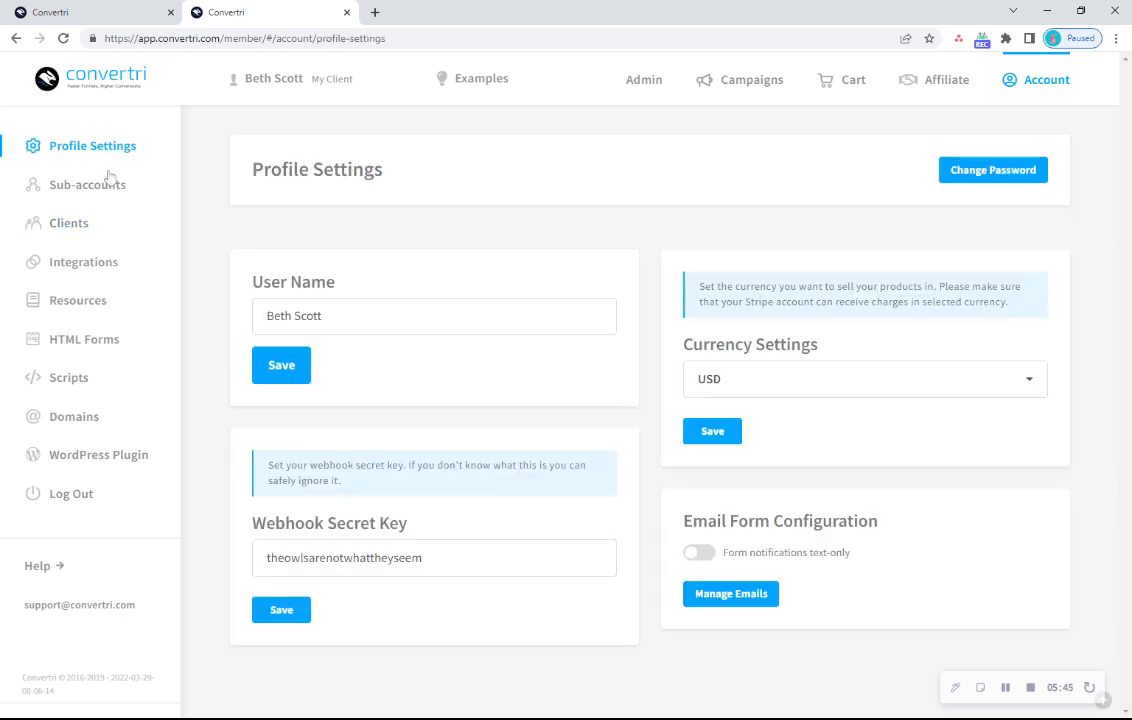
mouse_move(620, 420)
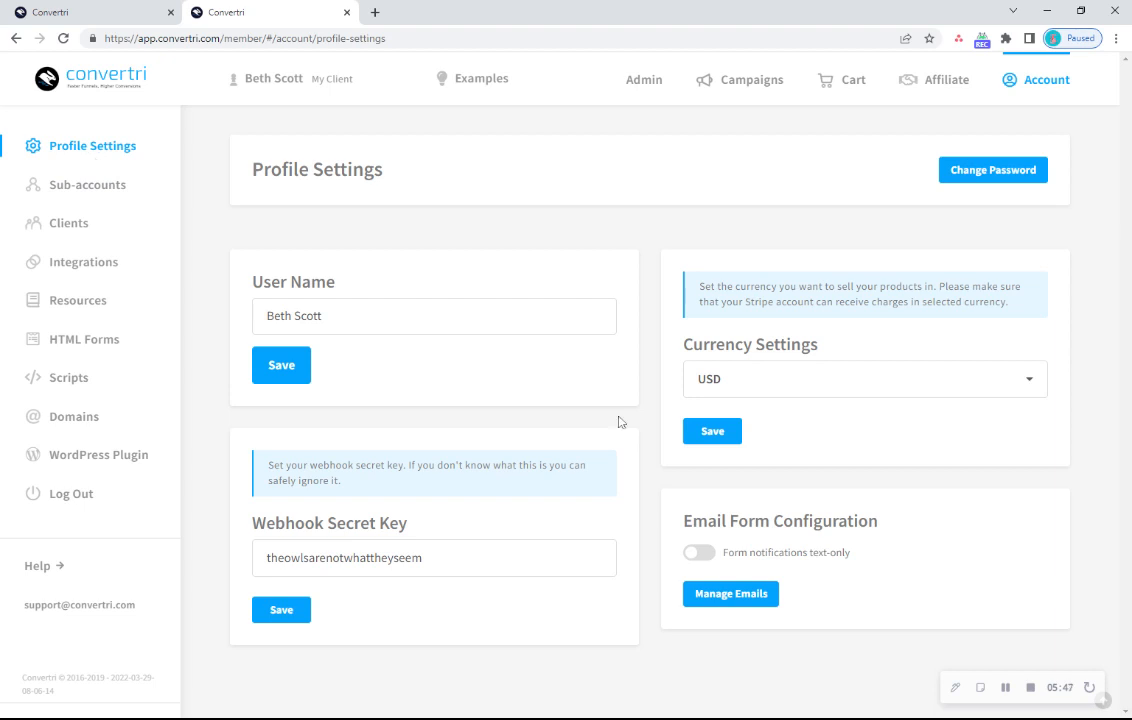